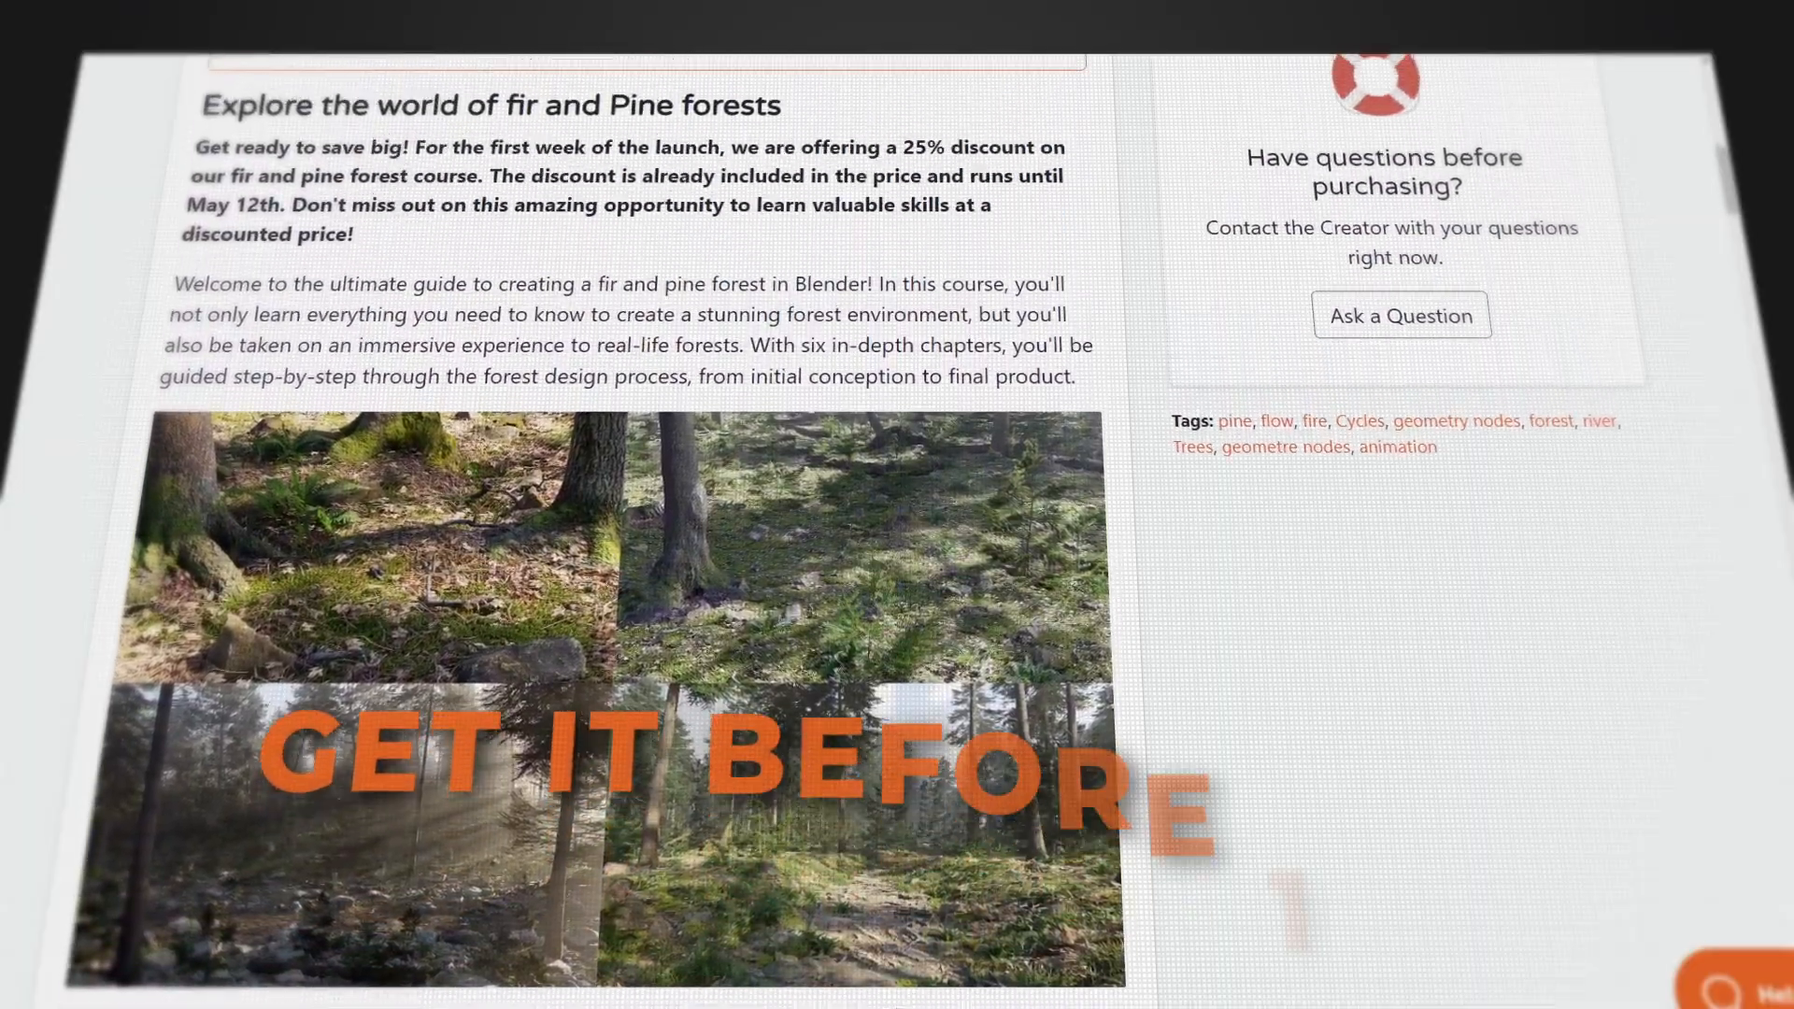
Scroll through the terrain's Geometry Nodes modifier density inputs such as dead_tree_VP
scroll(up, 3)
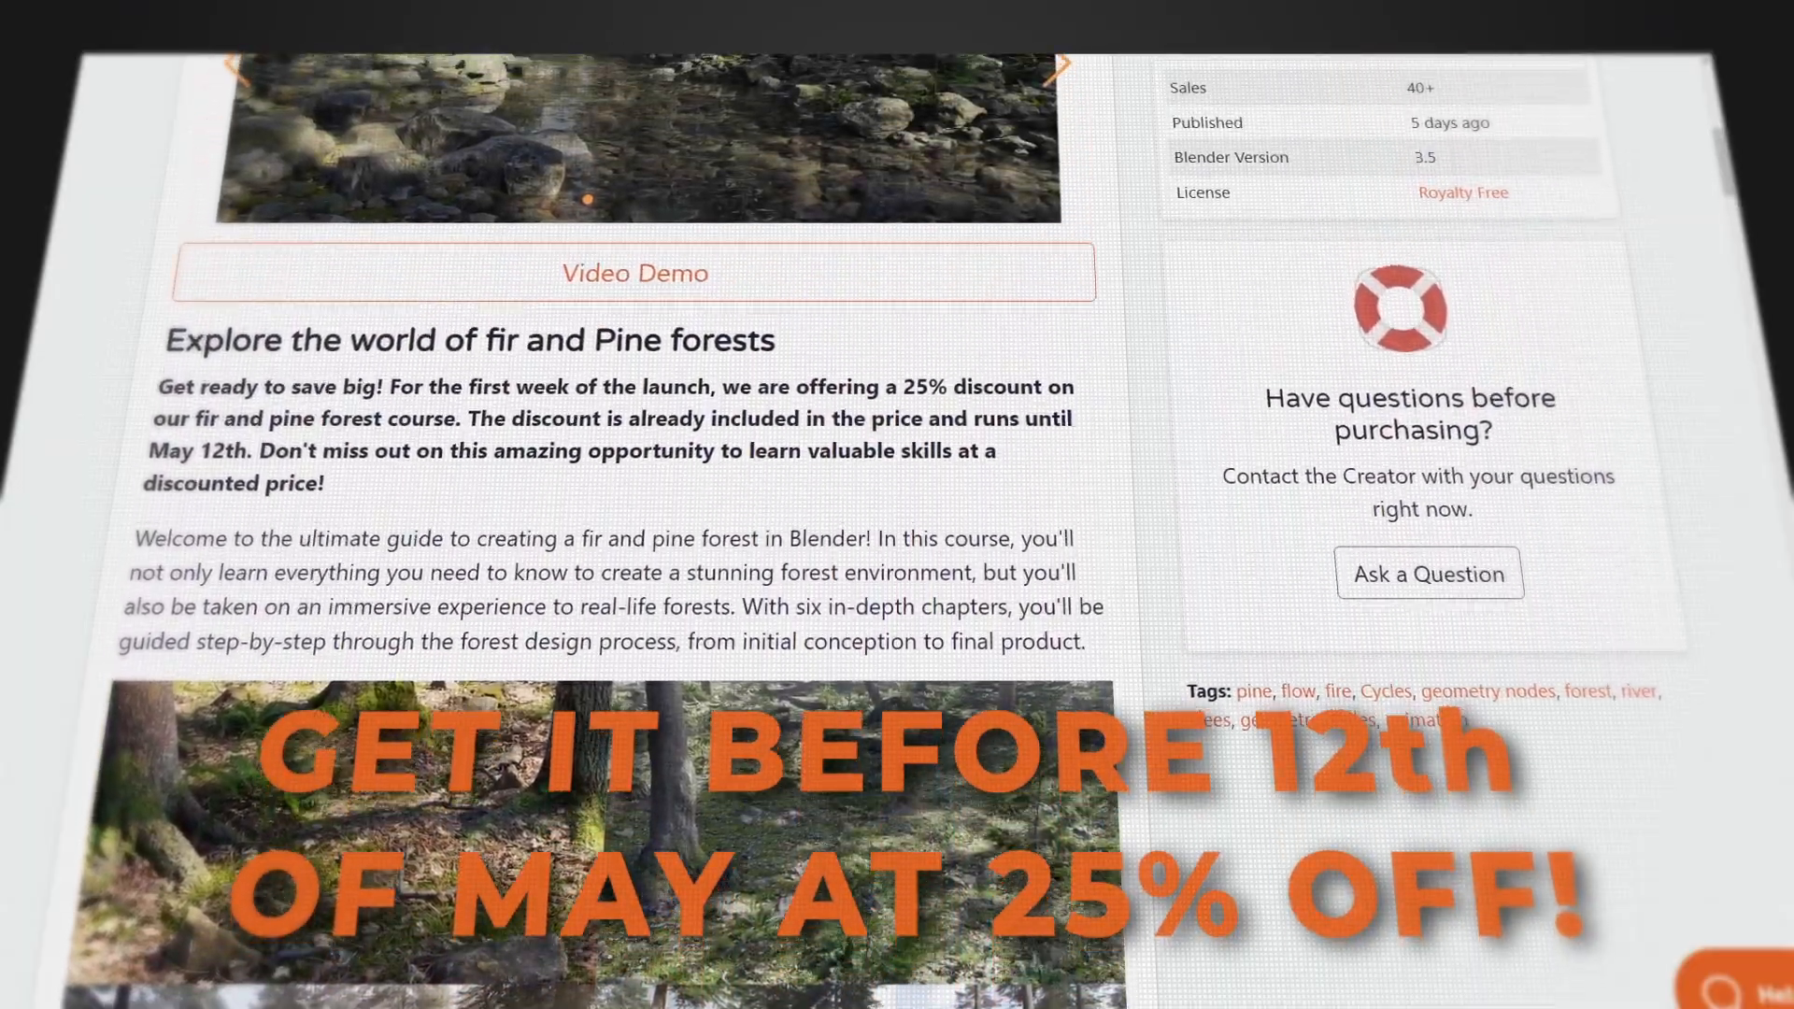
scroll(up, 3)
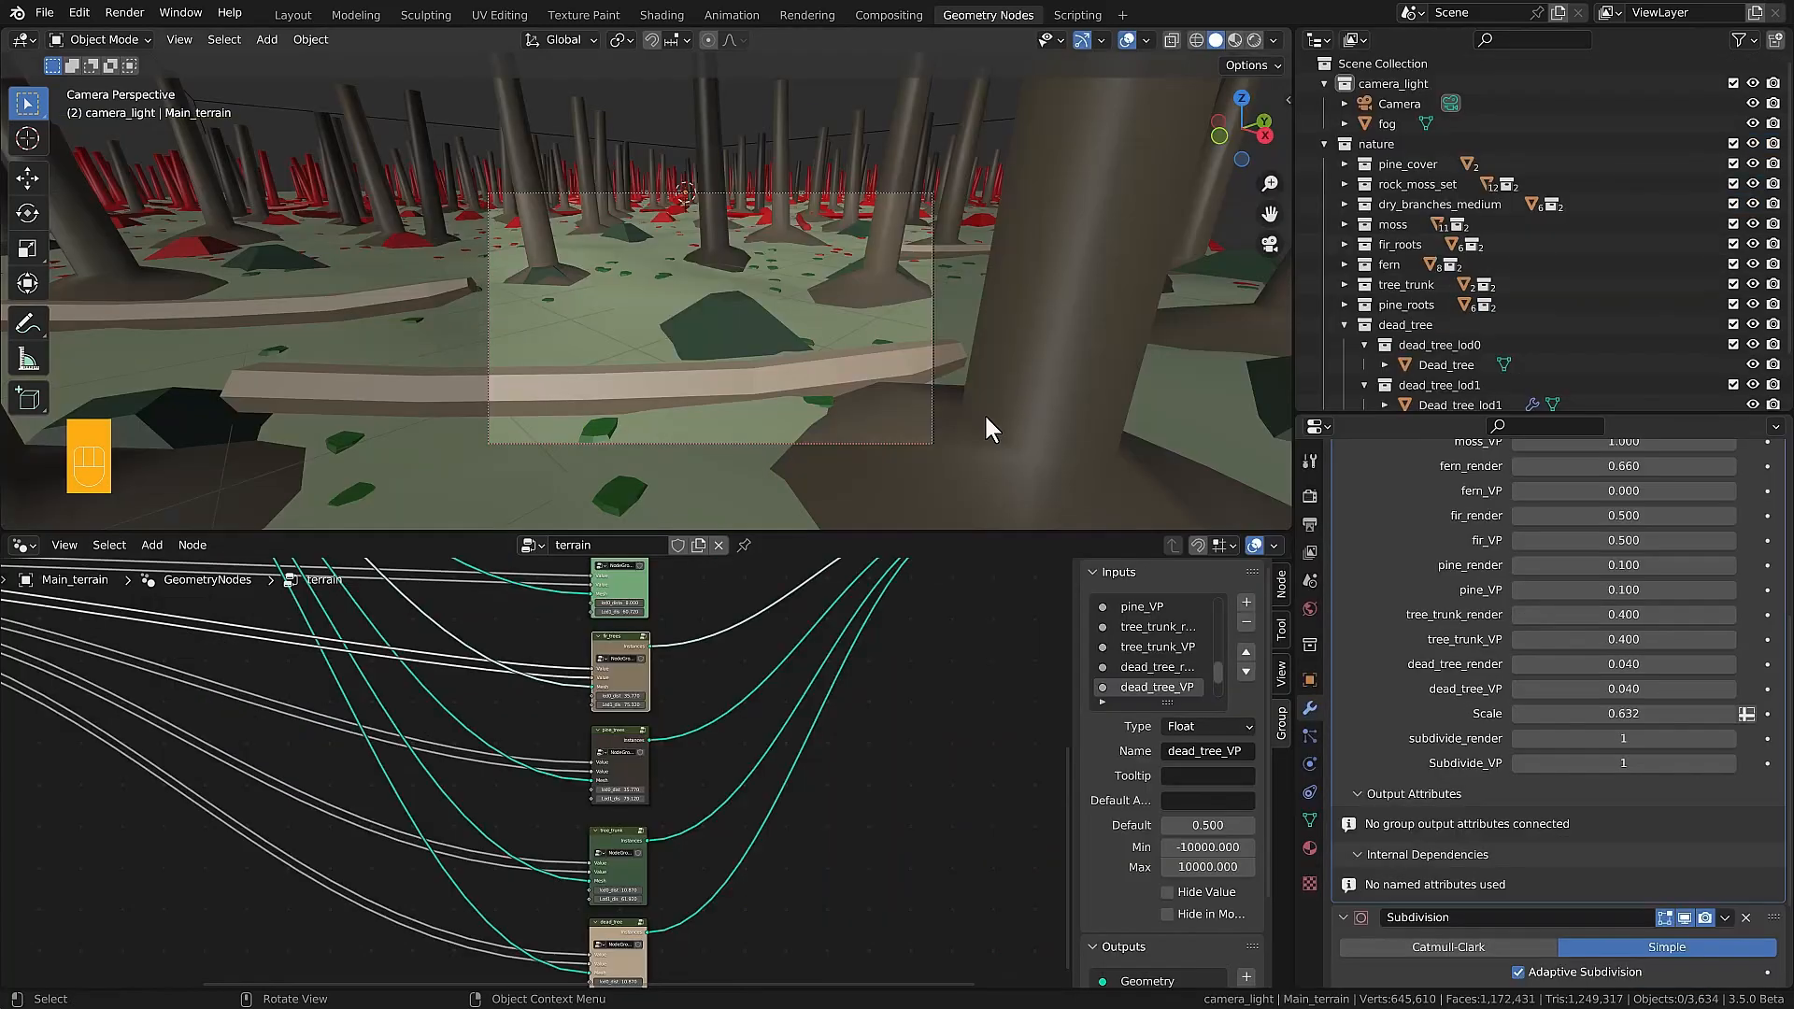
mouse_move(960, 420)
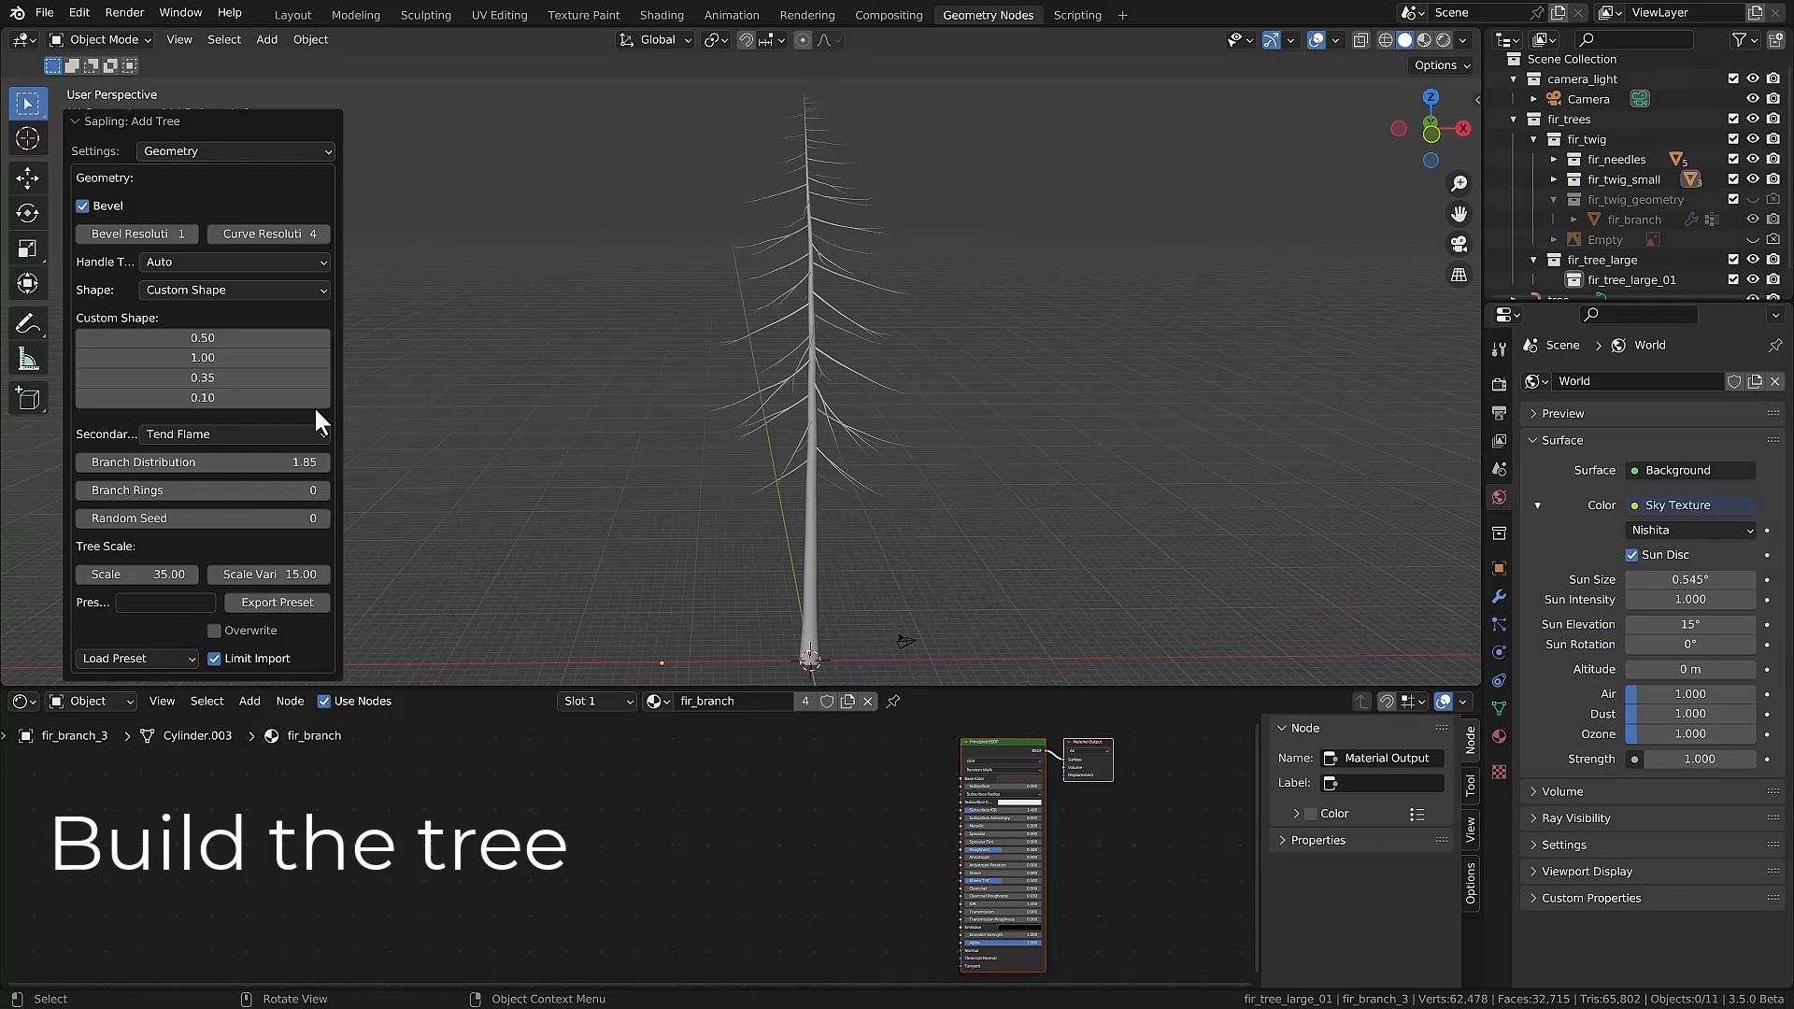
Add a Sapling tree and select it to edit its Custom Shape branch settings
click(234, 150)
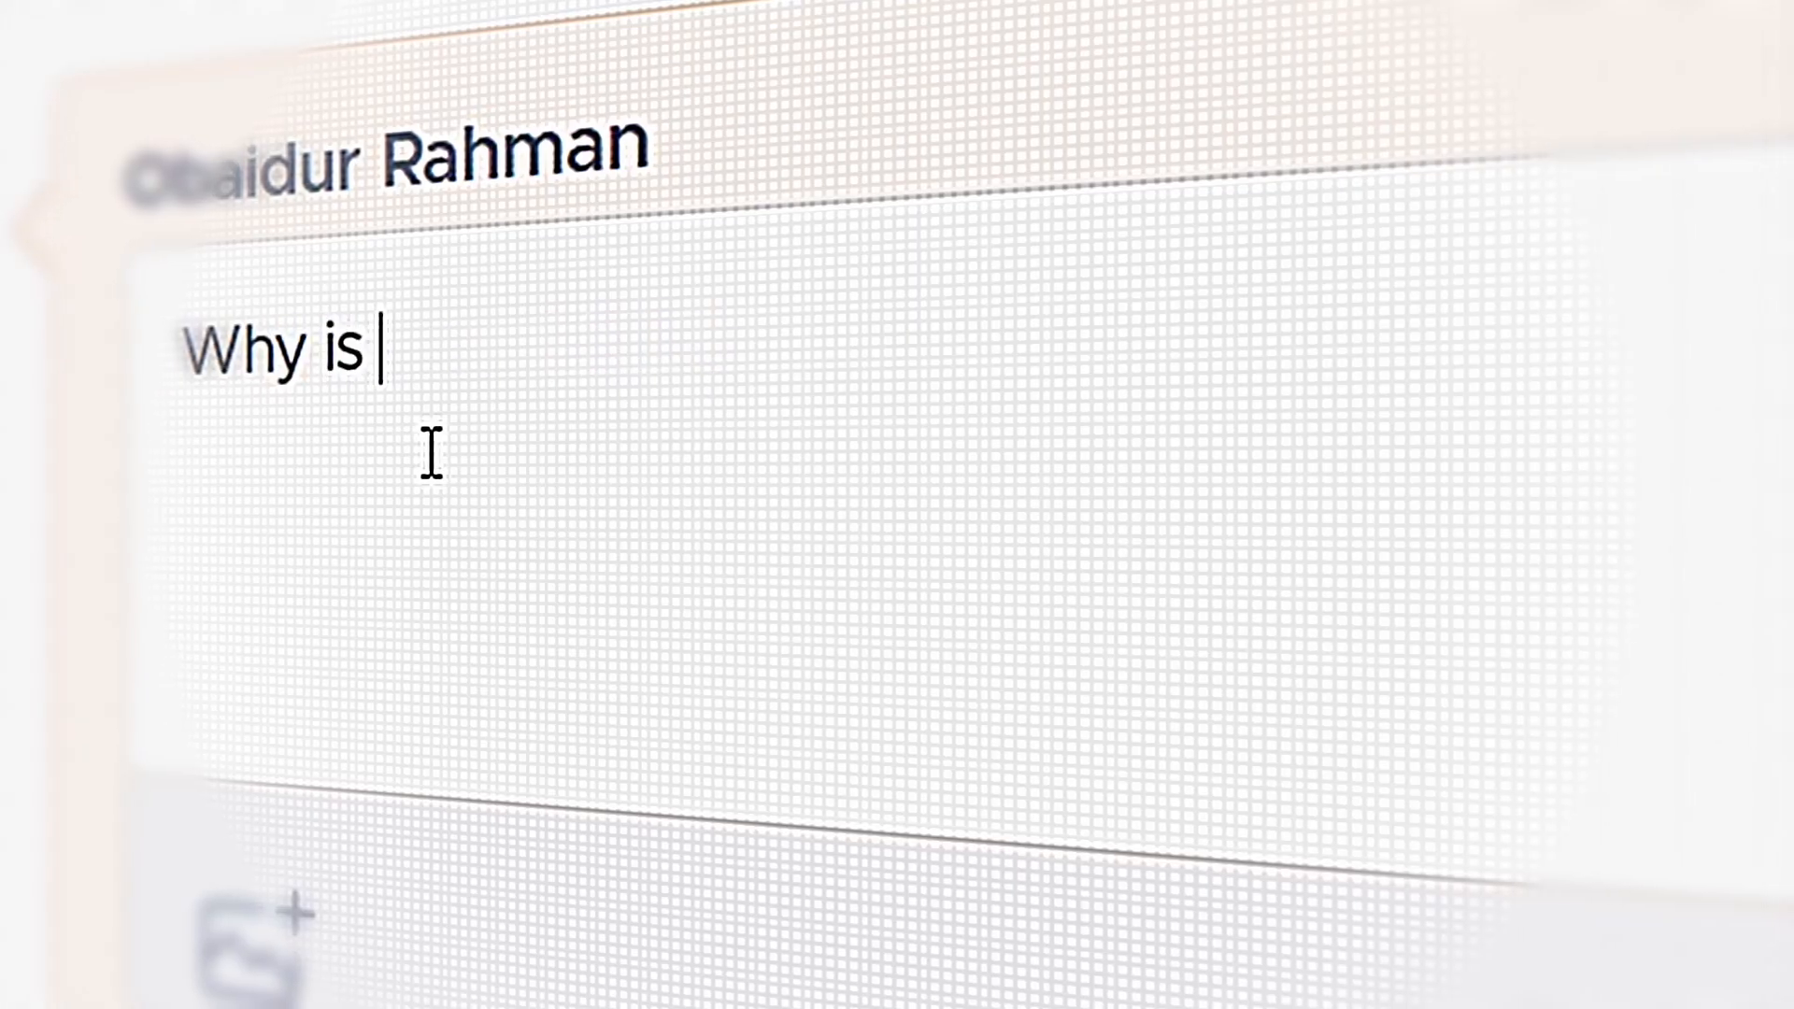
Complete the message so it reads 'Why is your course so gooood!!'
text(your course so gooood!!)
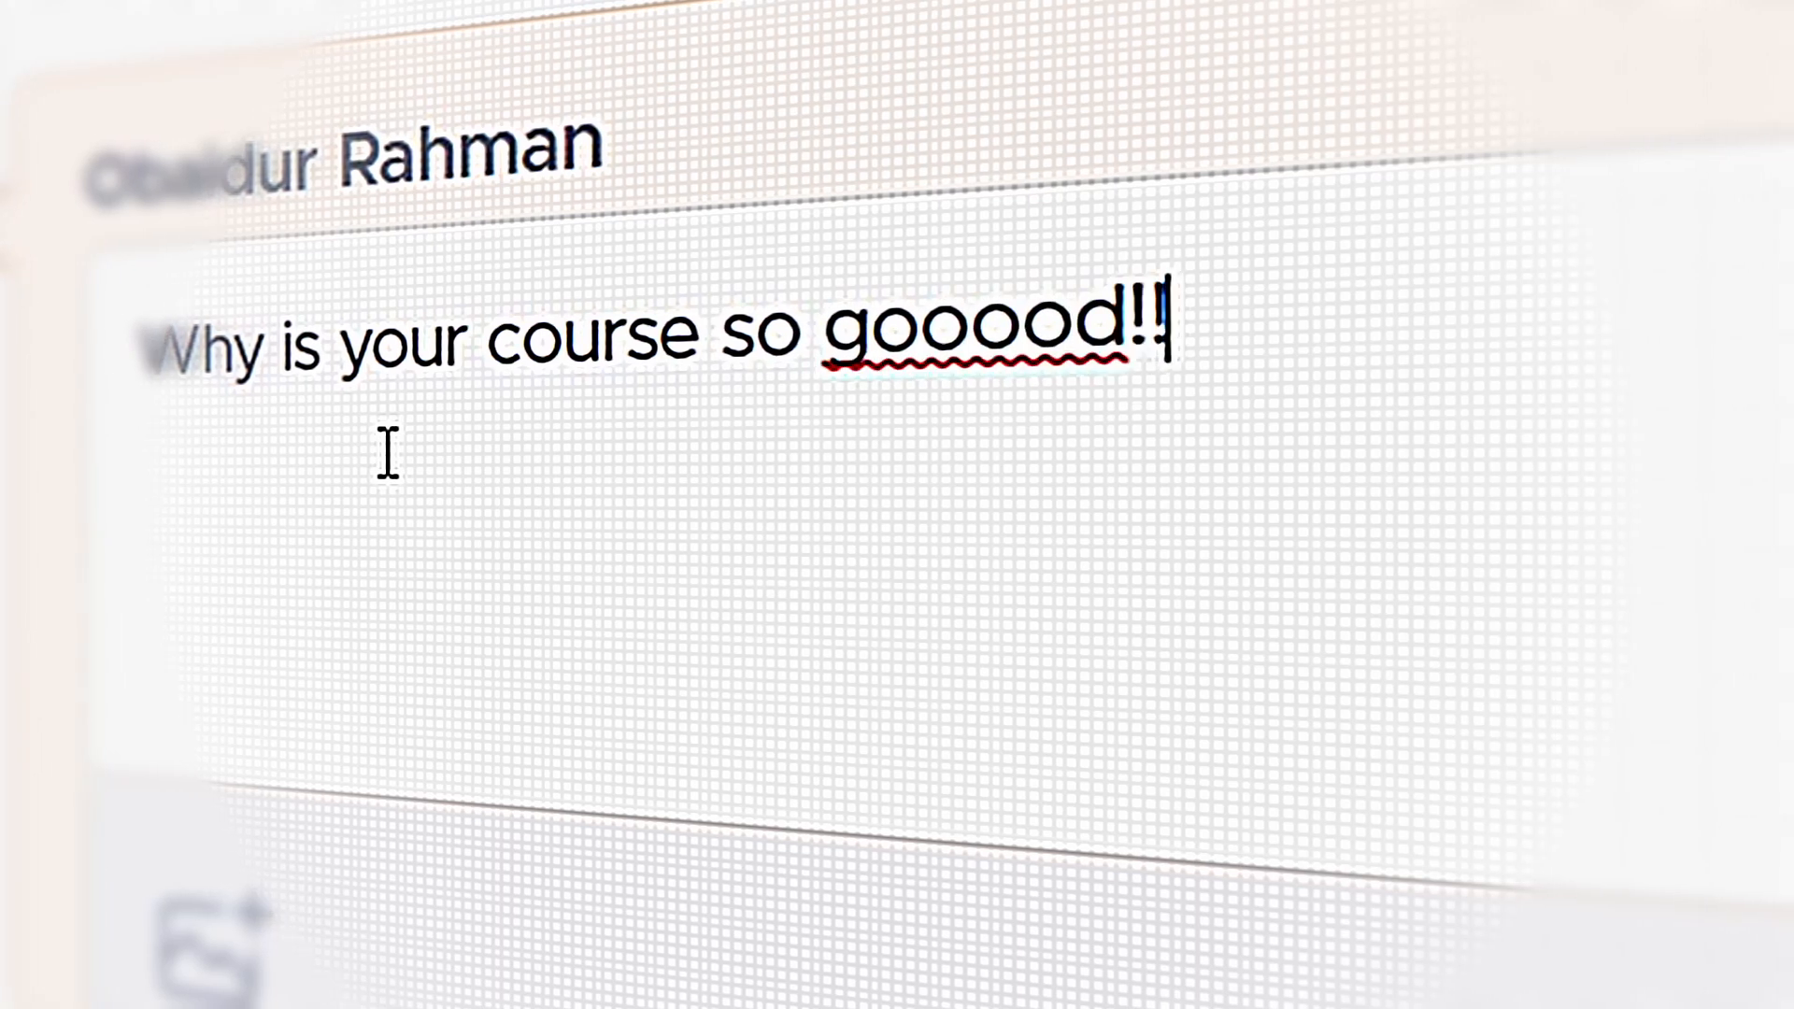